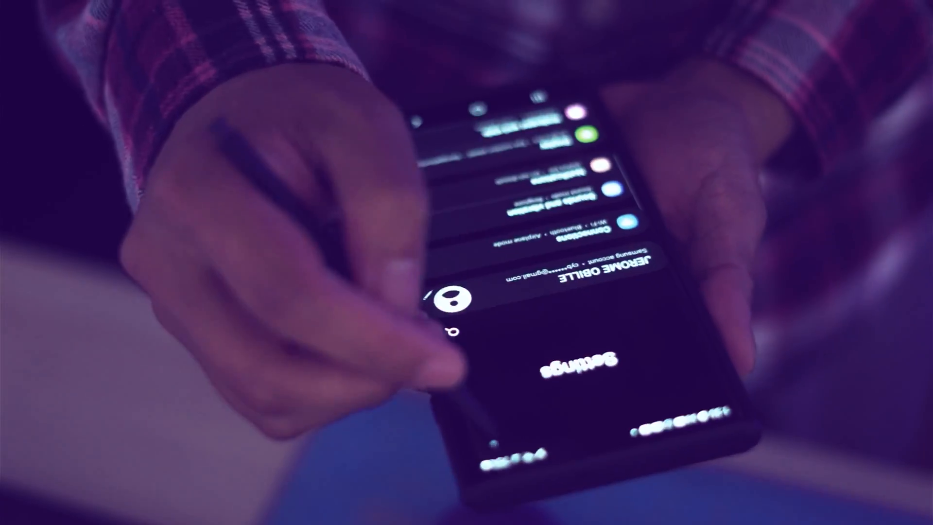
scroll(down, 3)
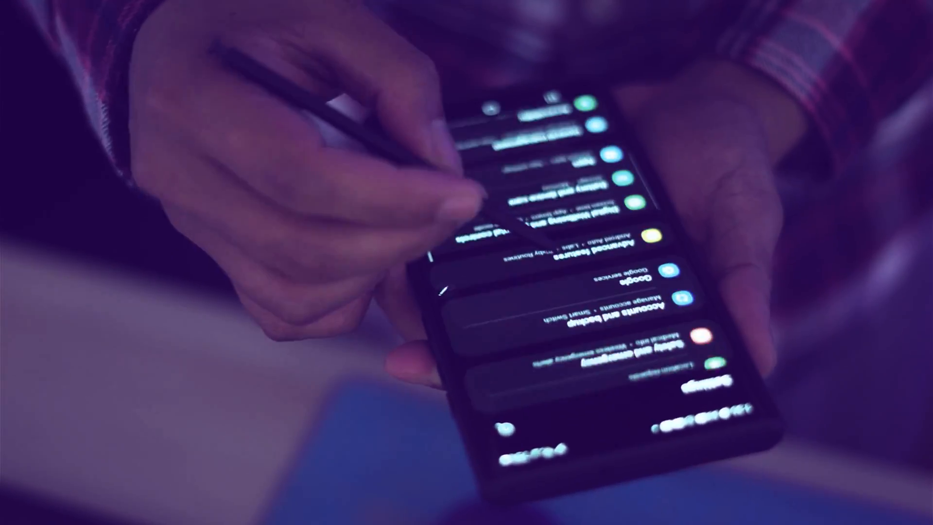